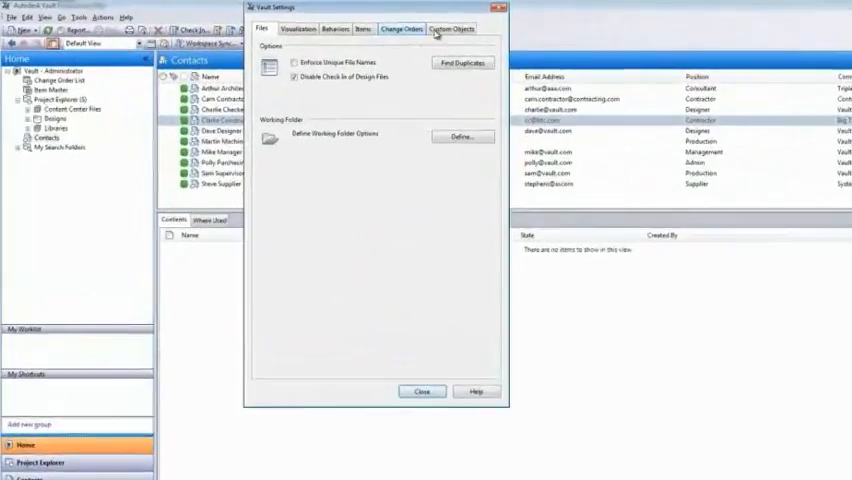
- Create a new custom object definition named Task (plural Tasks) with its security configured
{"action": "left_click", "coordinate": [520, 68]}
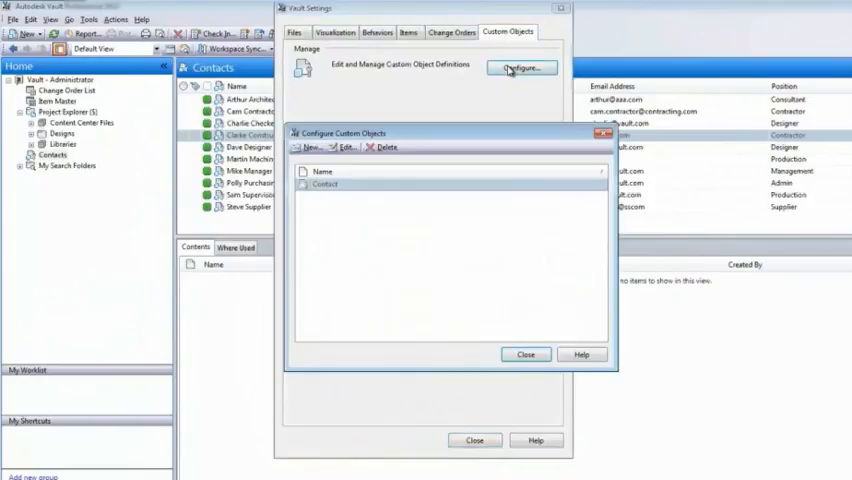
{"action": "left_click", "coordinate": [326, 184]}
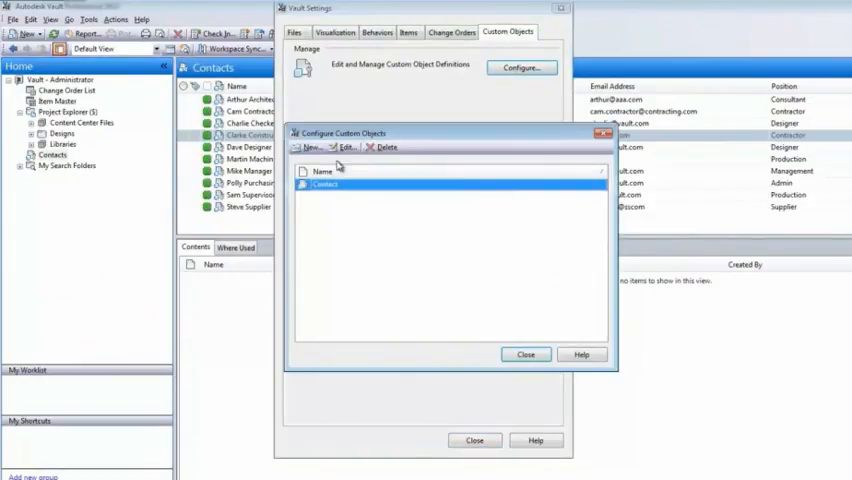
{"action": "left_click", "coordinate": [308, 148]}
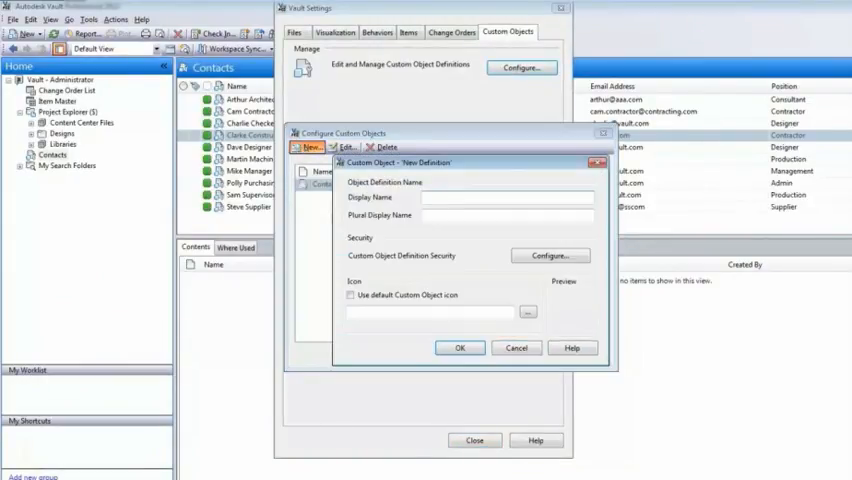
{"action": "type", "text": "Task"}
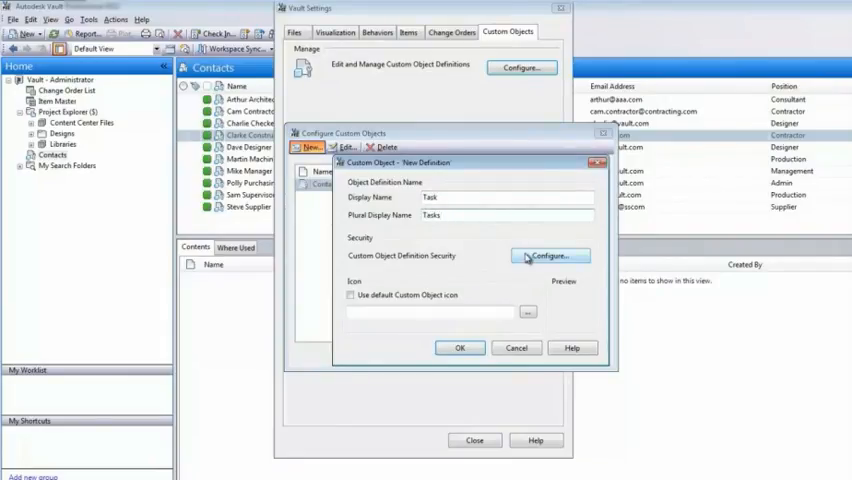
{"action": "left_click", "coordinate": [548, 256]}
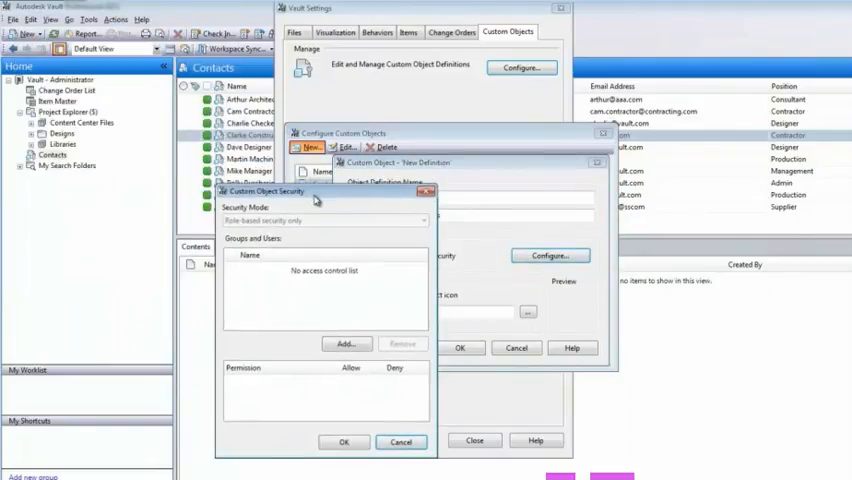
{"action": "left_click", "coordinate": [346, 344]}
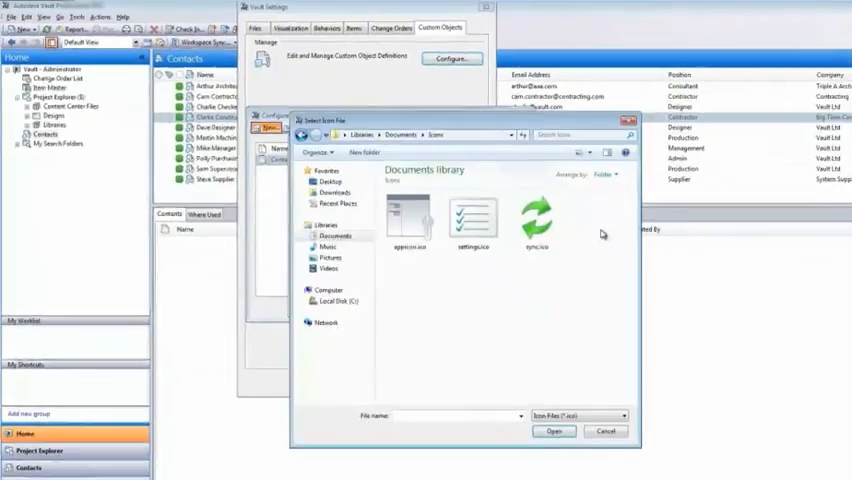
- Replace the default icon with a custom .ico file for the Task object
{"action": "left_click", "coordinate": [464, 216]}
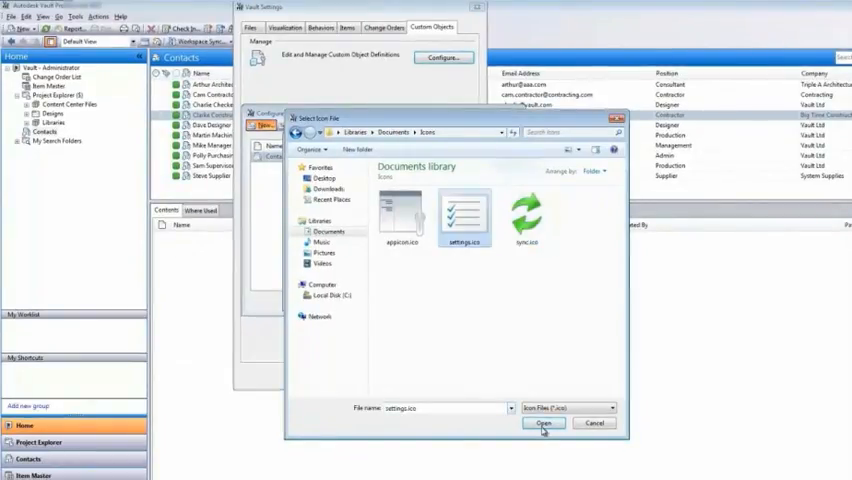
{"action": "left_click", "coordinate": [544, 422]}
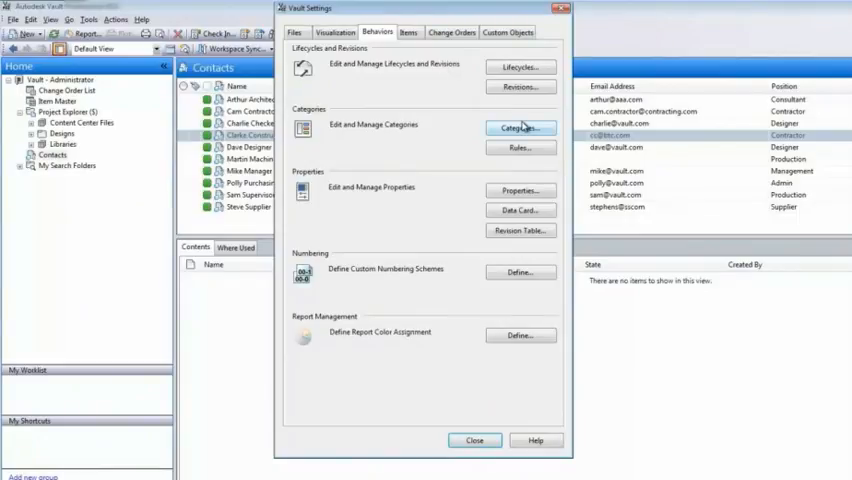
- Review the Tasks category's lifecycle and properties such as Task description, then move on to Rules
{"action": "left_click", "coordinate": [520, 128]}
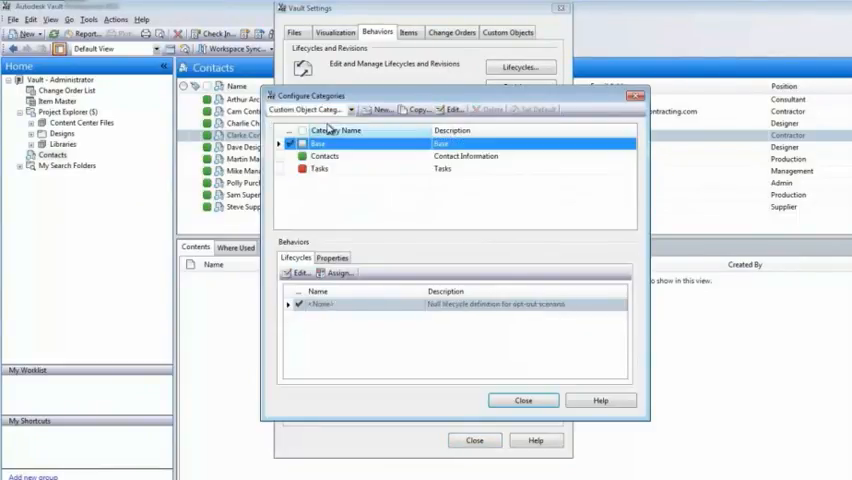
{"action": "left_click", "coordinate": [320, 168]}
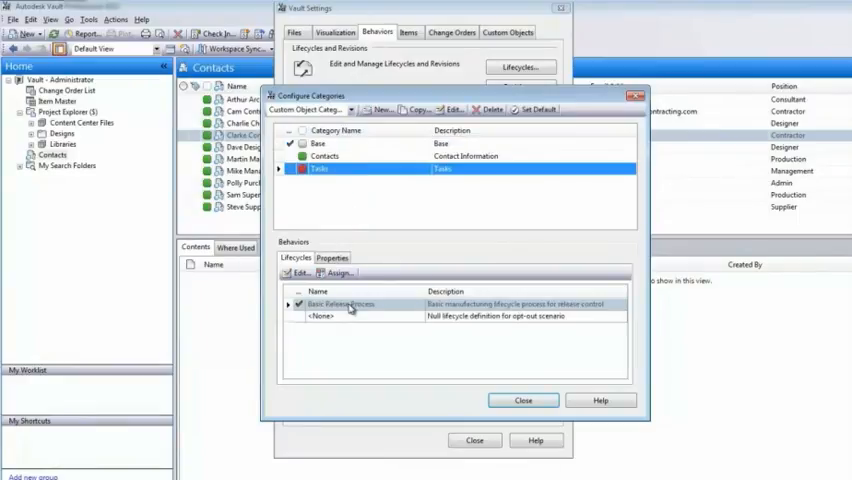
{"action": "left_click", "coordinate": [332, 256]}
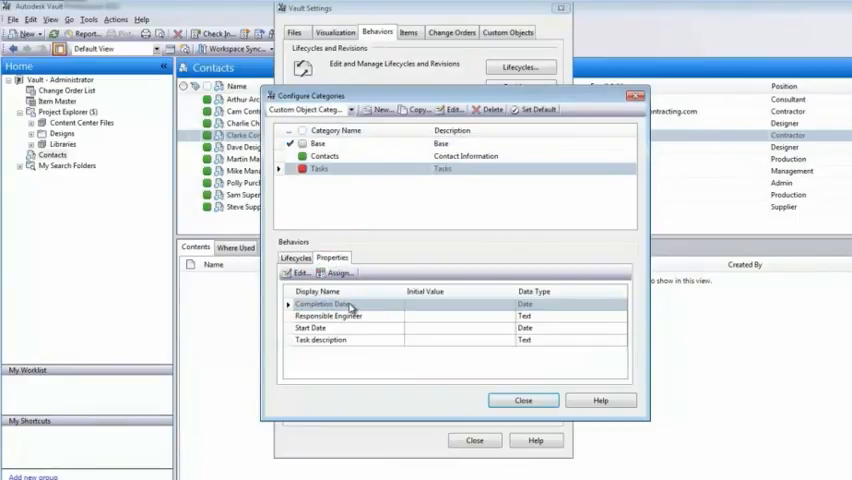
{"action": "left_click", "coordinate": [324, 340]}
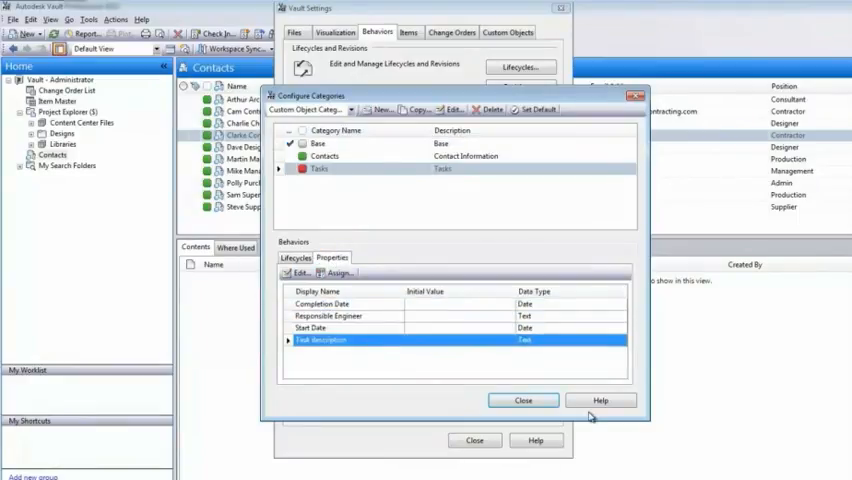
{"action": "left_click", "coordinate": [522, 400]}
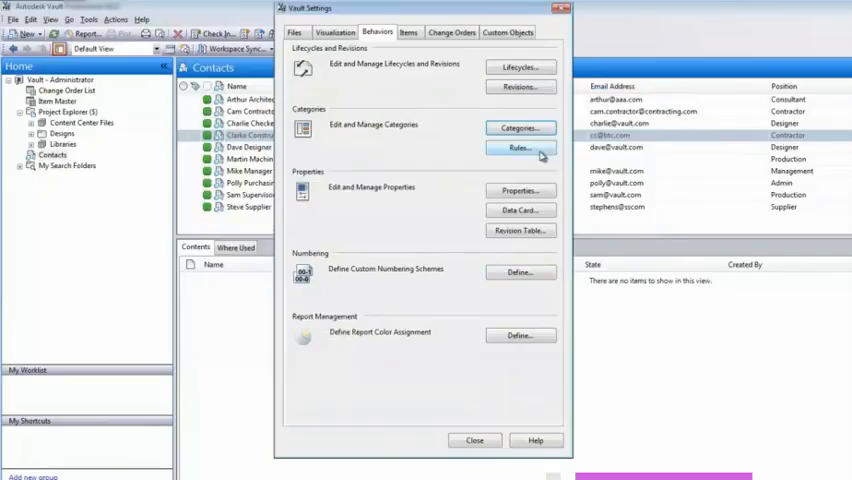
{"action": "left_click", "coordinate": [520, 148]}
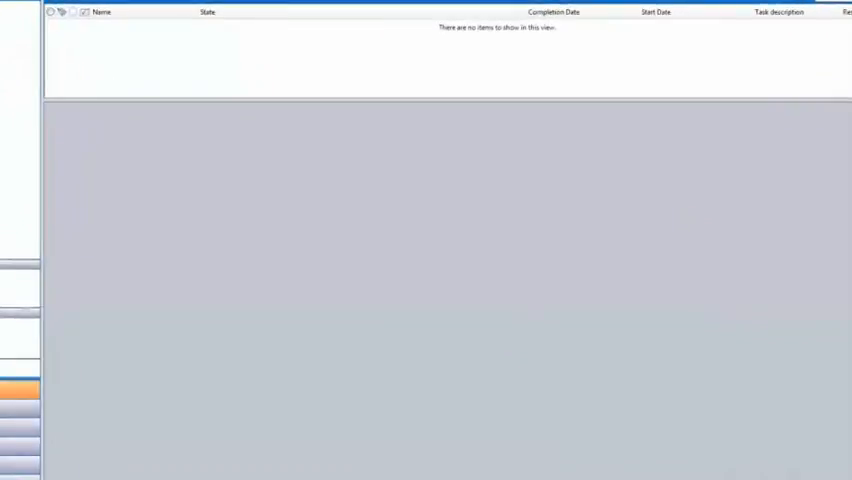
- Create a new task named 'Complete Drawing Set' and select it
{"action": "type", "text": "Complete Drawing Set"}
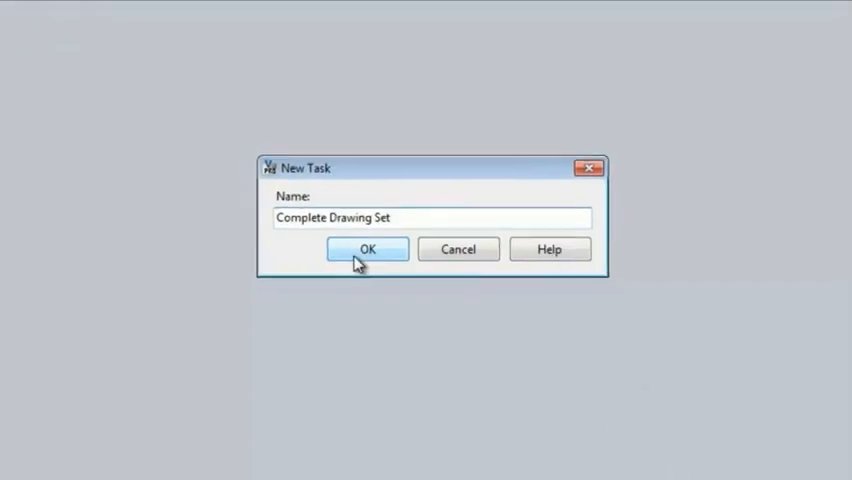
{"action": "left_click", "coordinate": [368, 250]}
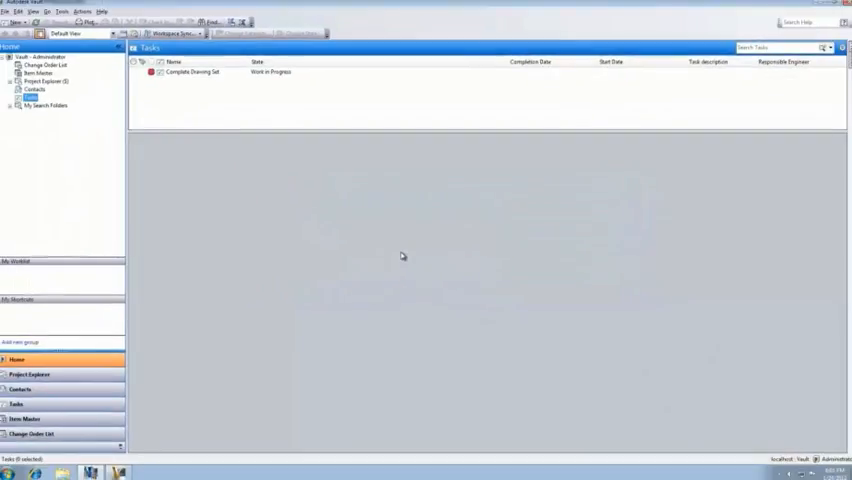
{"action": "left_click", "coordinate": [190, 72]}
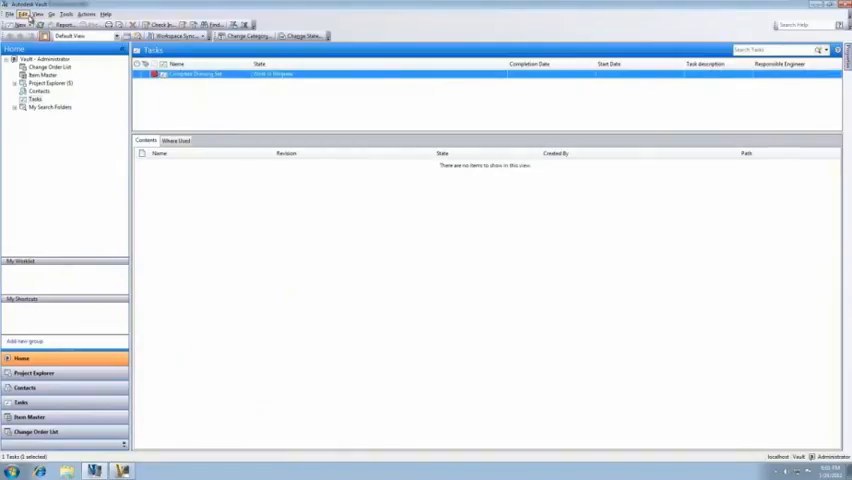
- Fill in the task's start date, completion date, responsible engineer and task description
{"action": "left_click", "coordinate": [22, 14]}
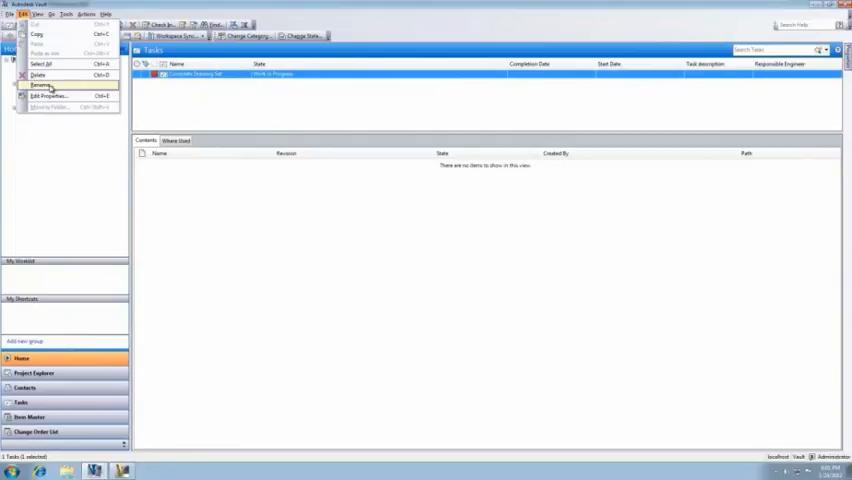
{"action": "left_click", "coordinate": [52, 96]}
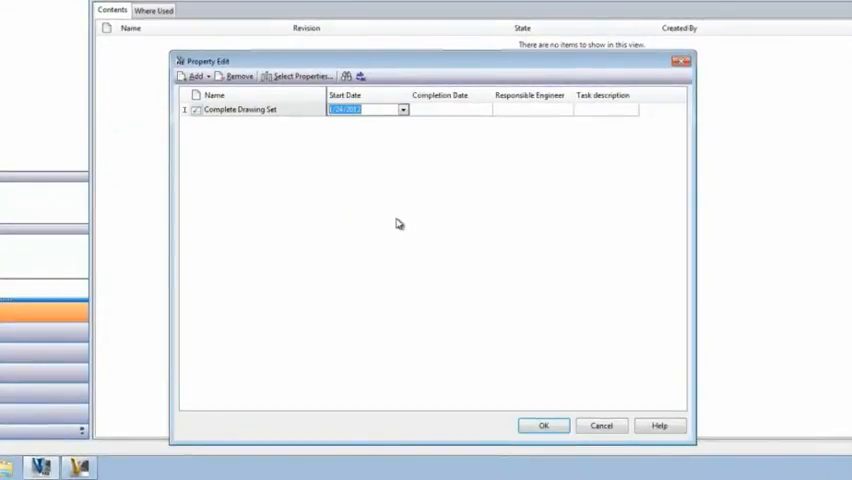
{"action": "left_click", "coordinate": [440, 108]}
{"action": "type", "text": "Ed Engine"}
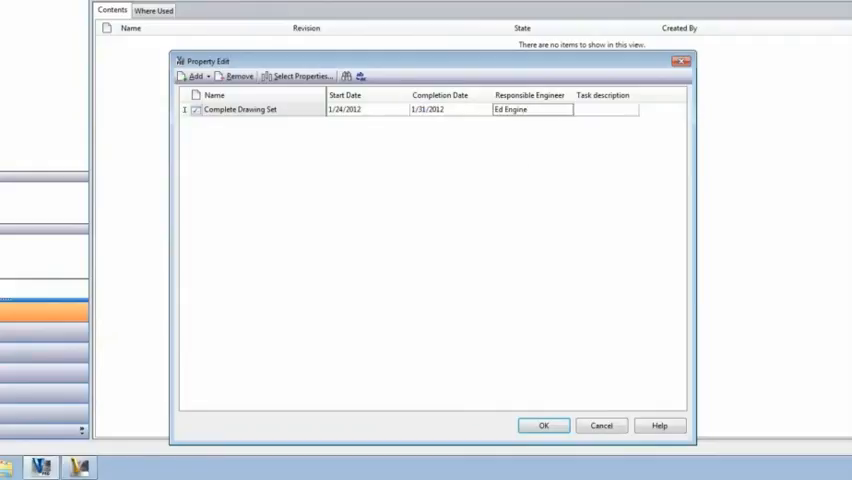
{"action": "type", "text": "Comp"}
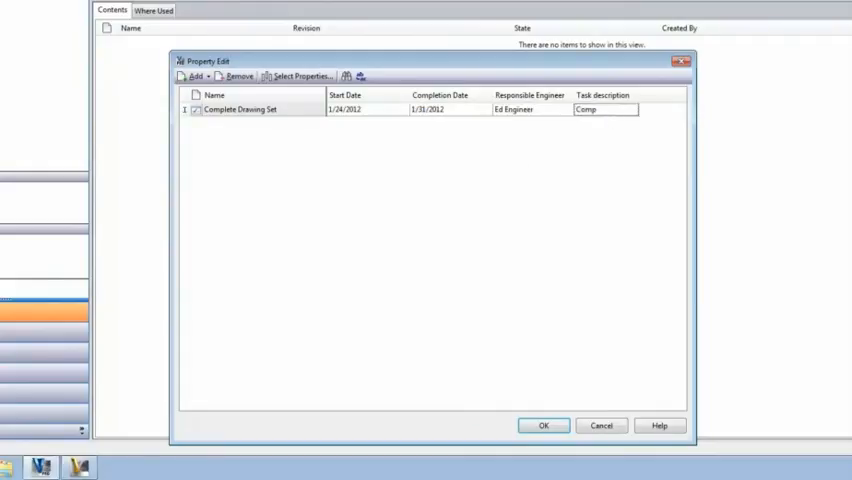
{"action": "left_click", "coordinate": [544, 424]}
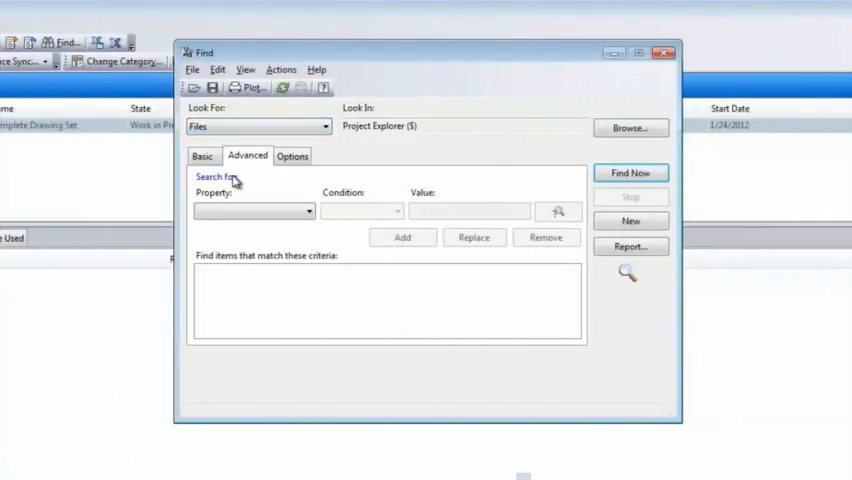
- Find the Bogie drawings to attach to the task, then search contacts for 'dave'
{"action": "left_click", "coordinate": [204, 156]}
{"action": "type", "text": "bogie"}
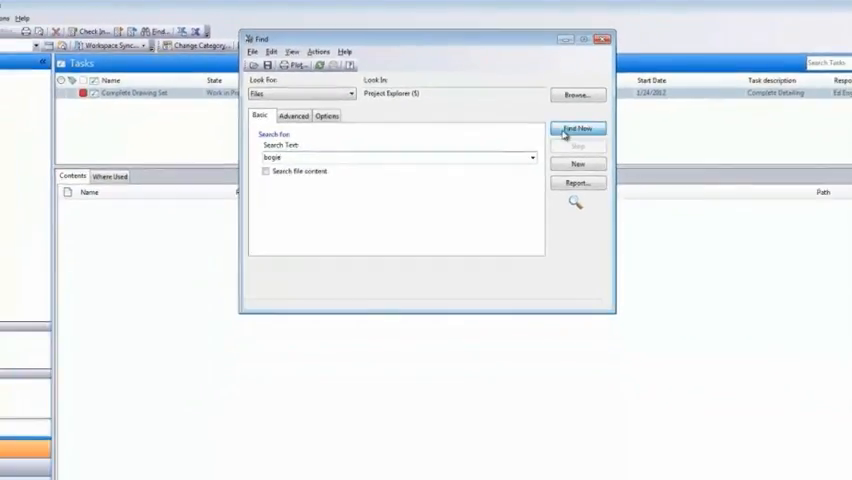
{"action": "left_click", "coordinate": [578, 128]}
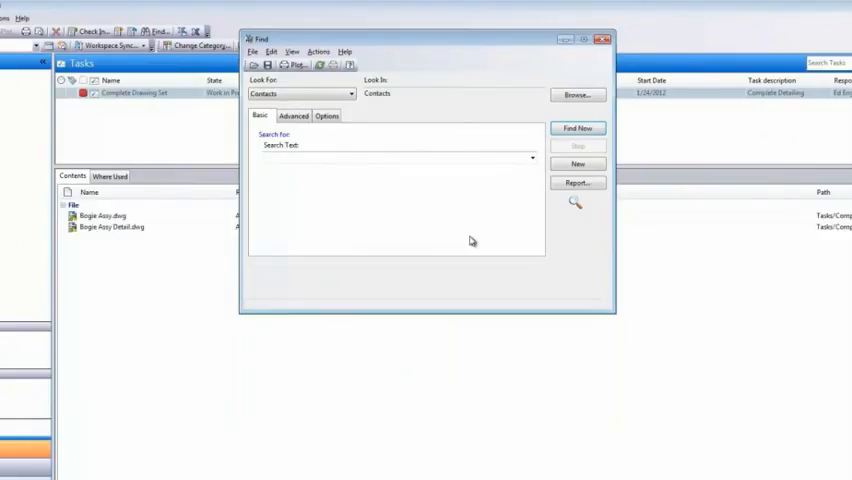
{"action": "type", "text": "dave"}
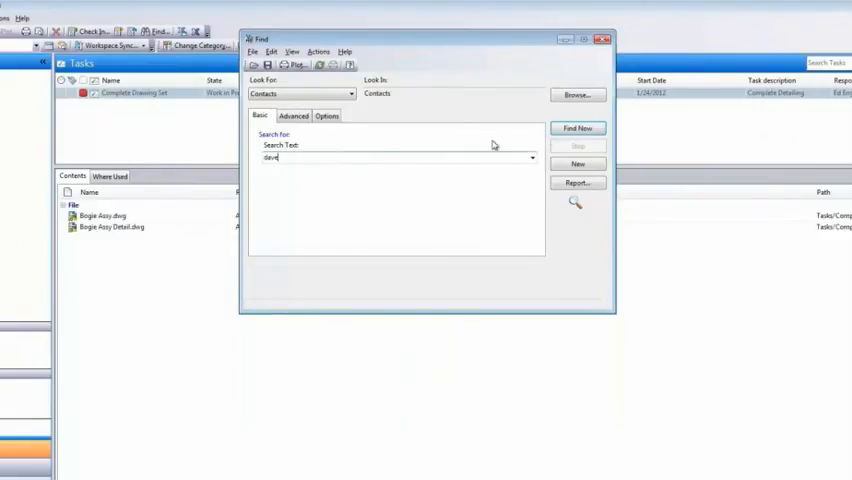
{"action": "left_click", "coordinate": [576, 128]}
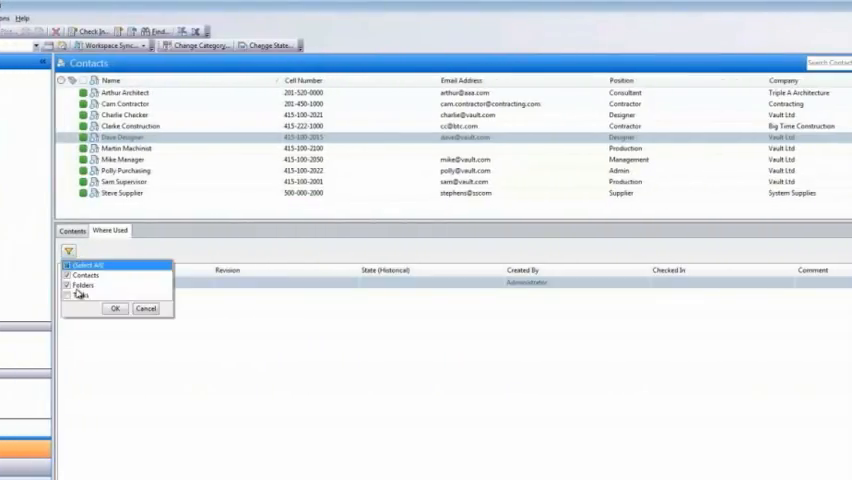
- Check Dave Designer's Where Used for the Complete Drawing Set task and go to that task
{"action": "left_click", "coordinate": [116, 308]}
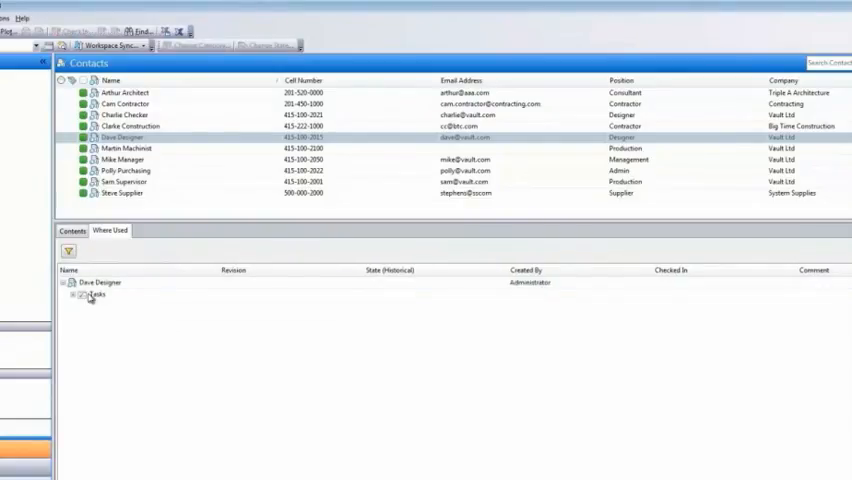
{"action": "left_click", "coordinate": [84, 294]}
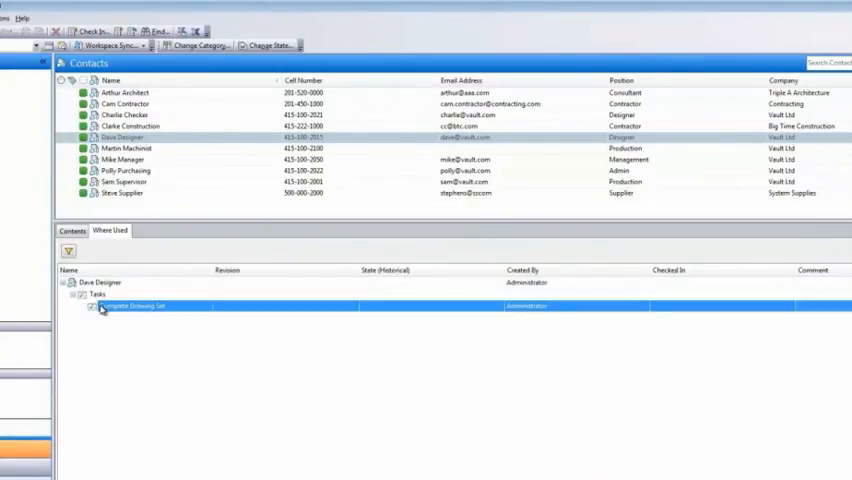
{"action": "right_click", "coordinate": [130, 306]}
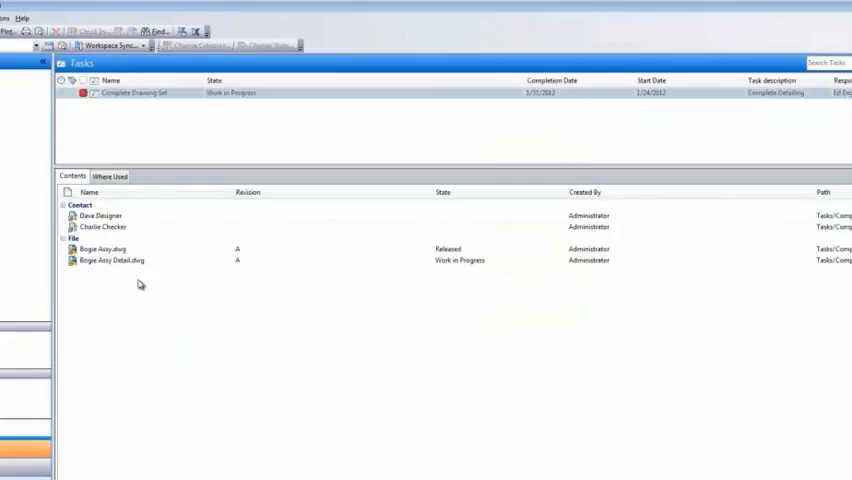
{"action": "left_click", "coordinate": [136, 92]}
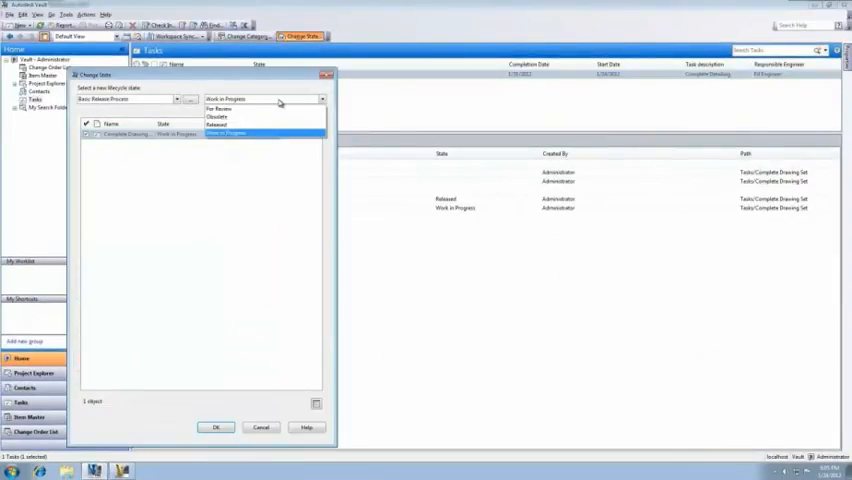
- Attempt to move the task to Released and inspect the unreleased-file restriction error
{"action": "left_click", "coordinate": [220, 124]}
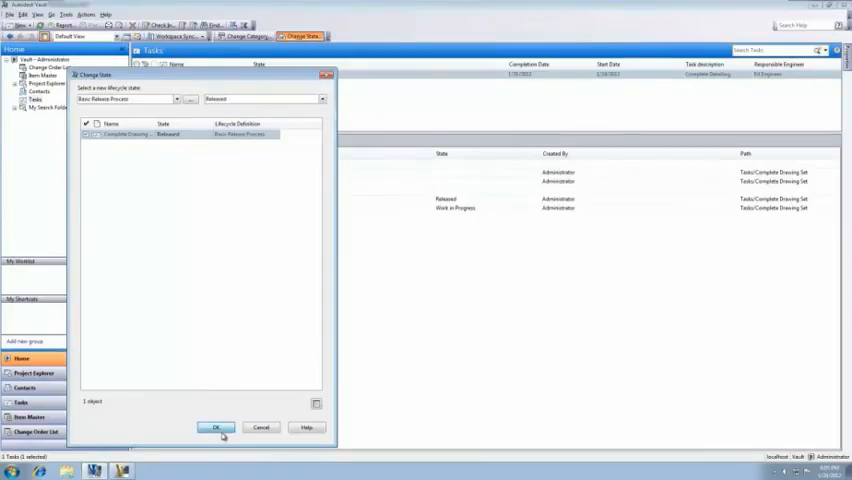
{"action": "left_click", "coordinate": [216, 428]}
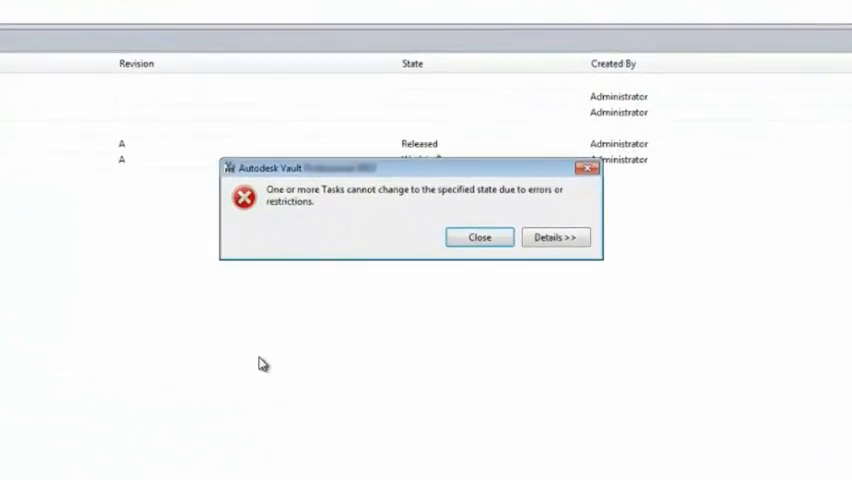
{"action": "left_click", "coordinate": [556, 236]}
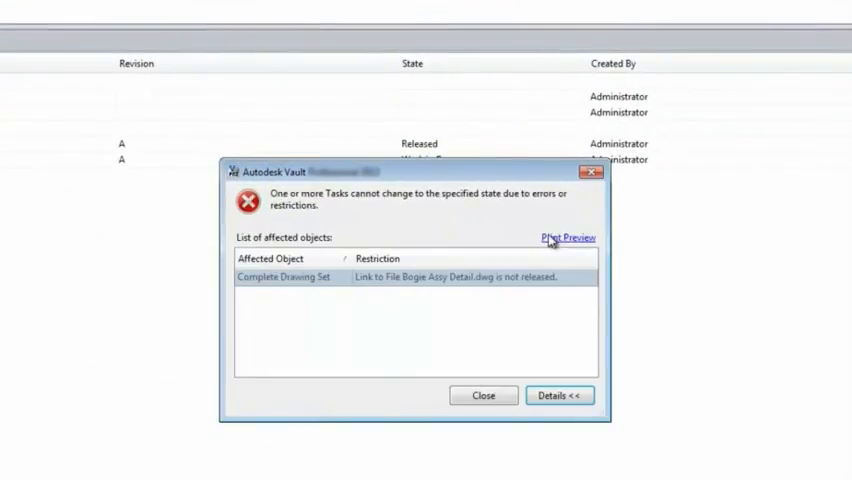
{"action": "left_click", "coordinate": [410, 276]}
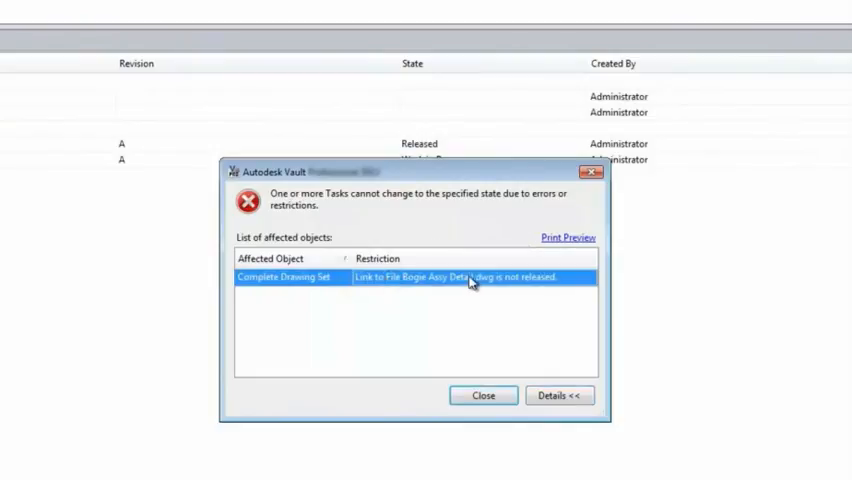
{"action": "left_click", "coordinate": [482, 396]}
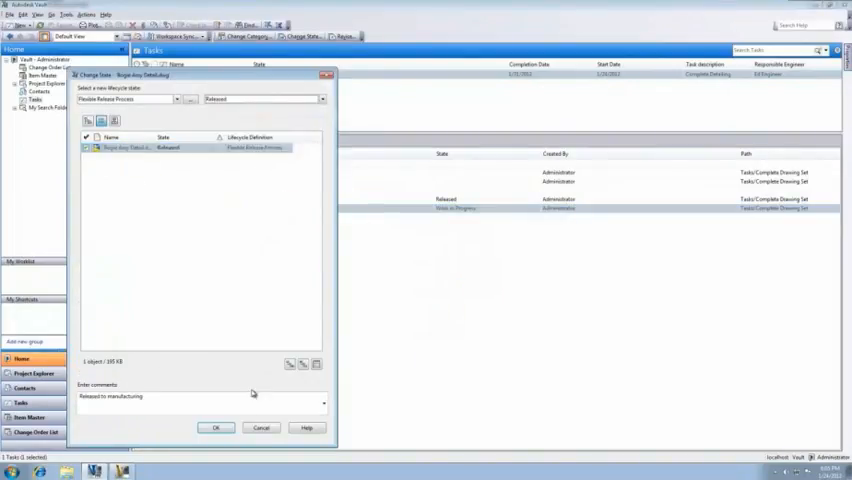
- Release Bogie Assy Detail.dwg, then change the task's state to Released
{"action": "left_click", "coordinate": [214, 428]}
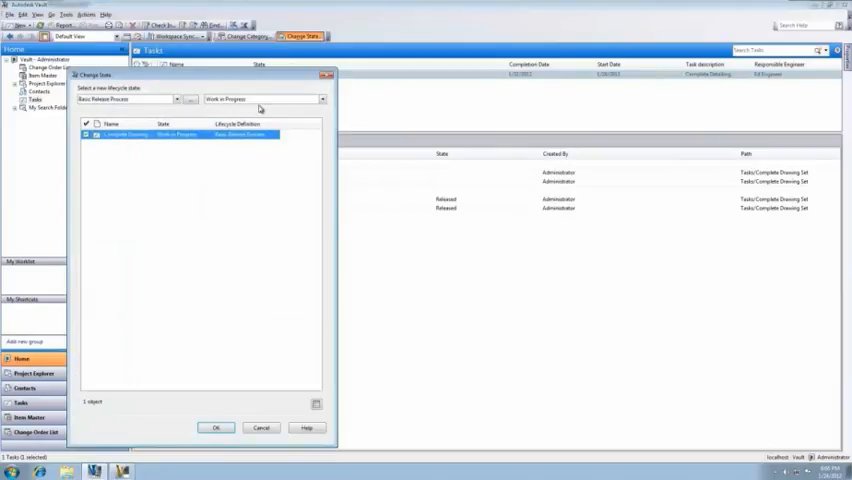
{"action": "left_click", "coordinate": [262, 98]}
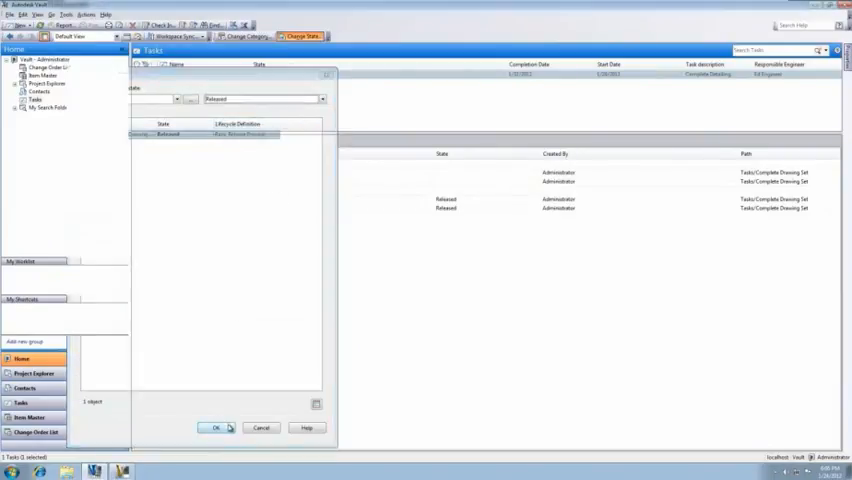
{"action": "left_click", "coordinate": [214, 428]}
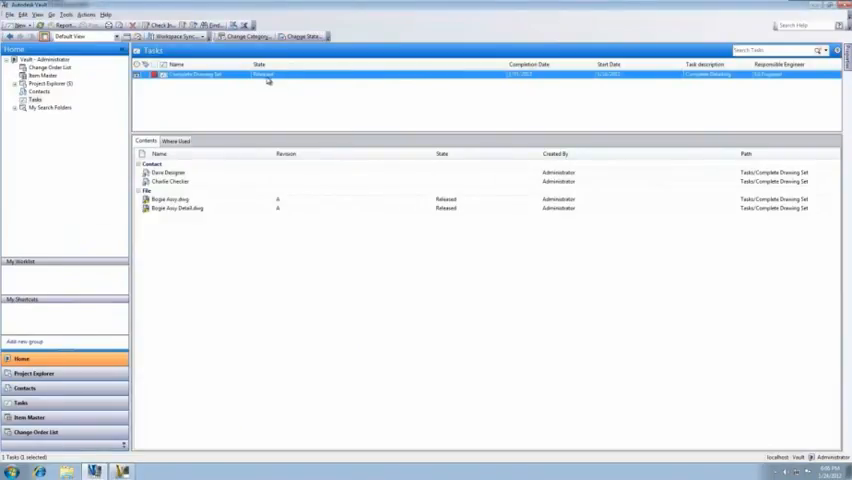